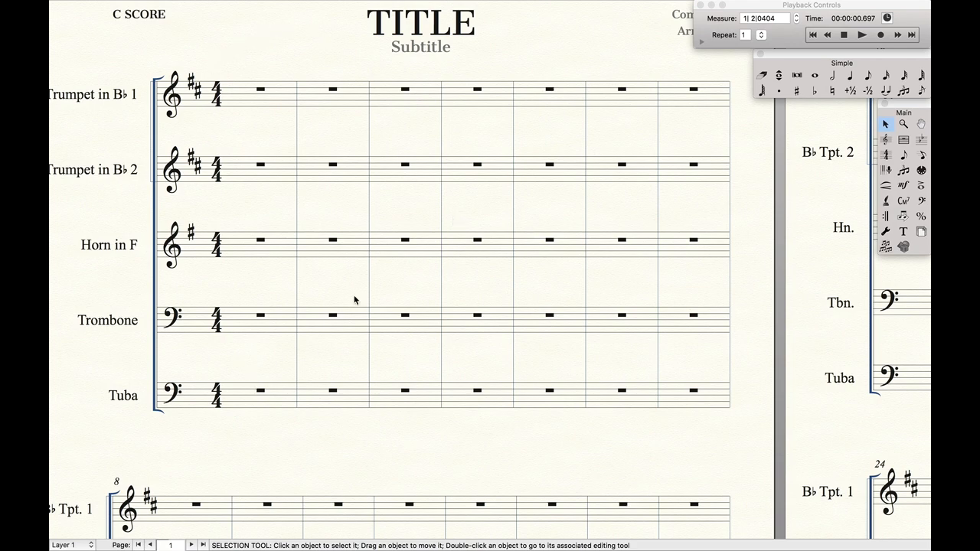
mouse_move(235, 425)
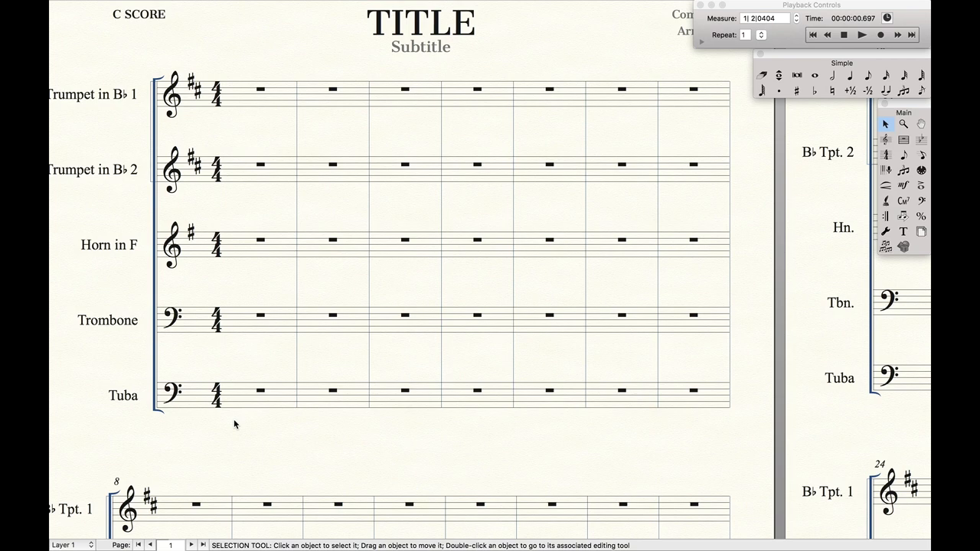
Show the Plug-ins menu's Scoring and Arranging submenu.
click(397, 7)
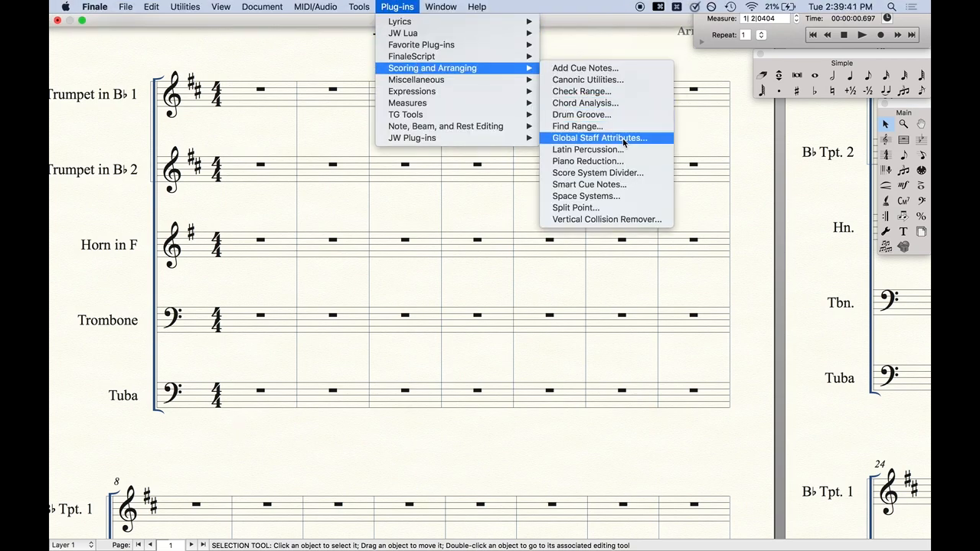
With Global Staff Attributes, hide score time signatures on all staves except Trumpet in B♭ 2.
click(599, 138)
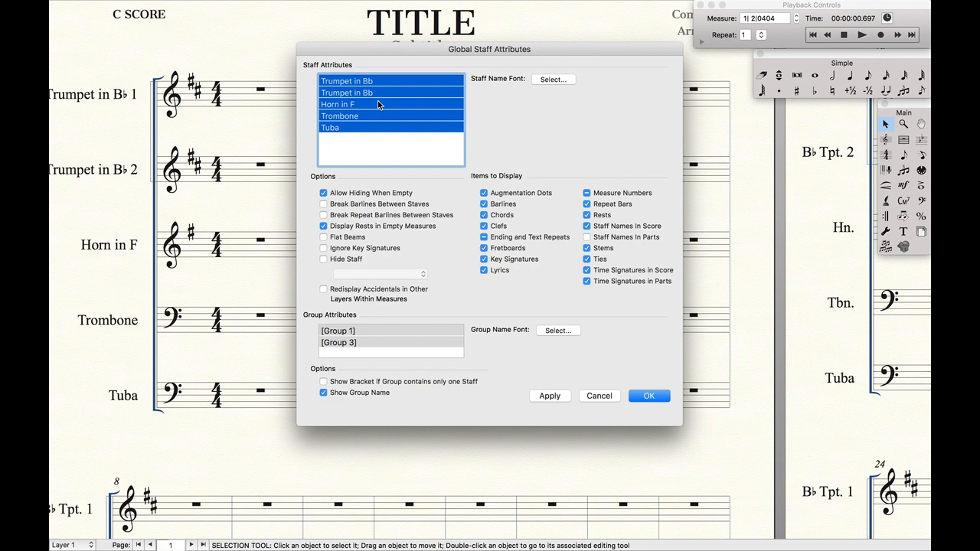
mouse_move(275, 123)
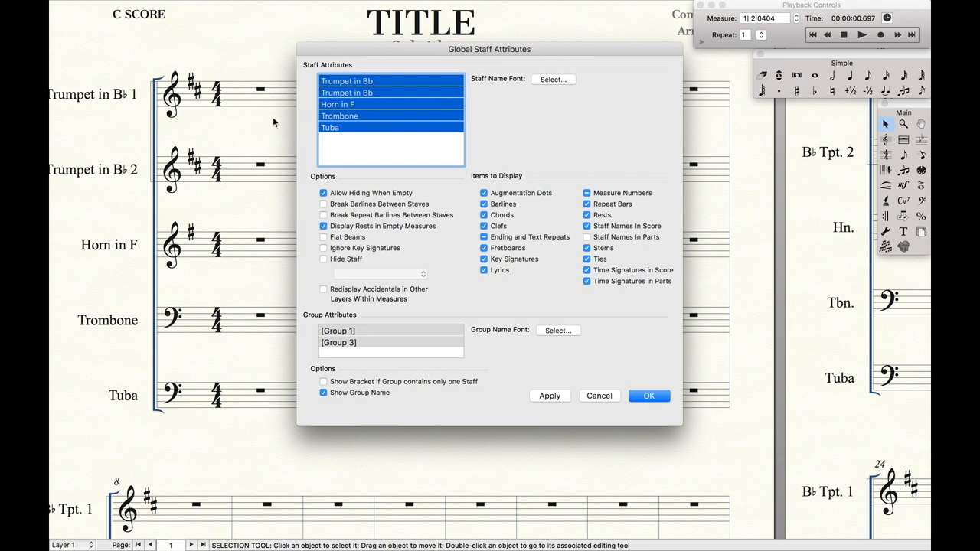
mouse_move(258, 131)
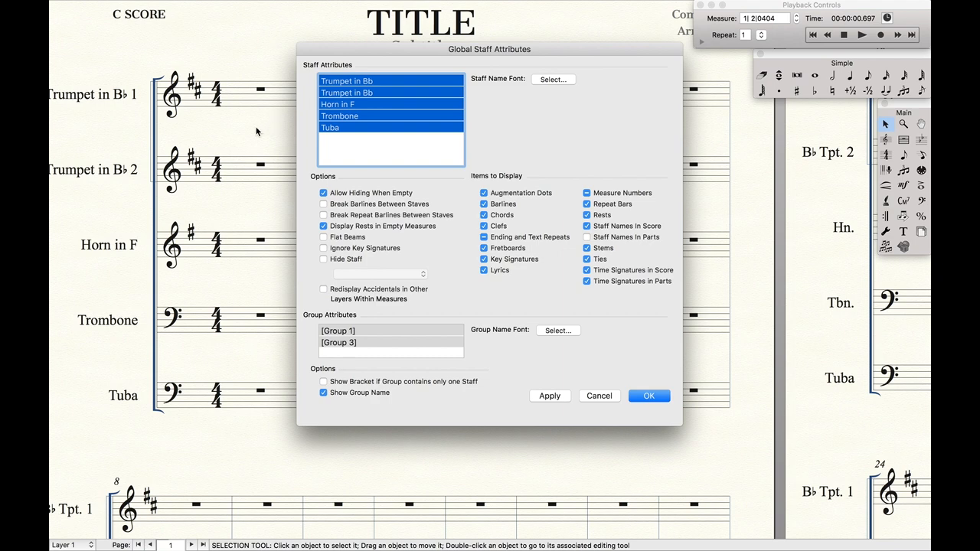
mouse_move(227, 219)
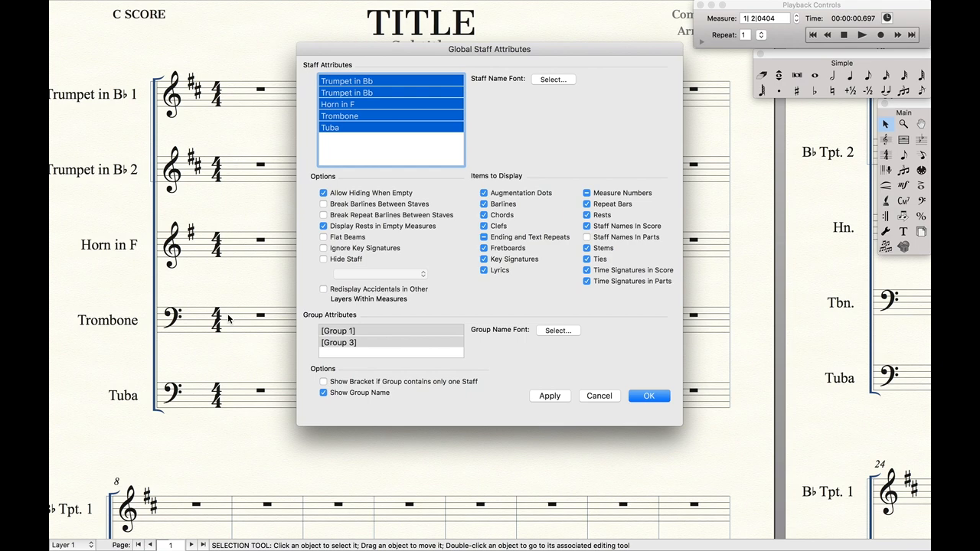
mouse_move(205, 160)
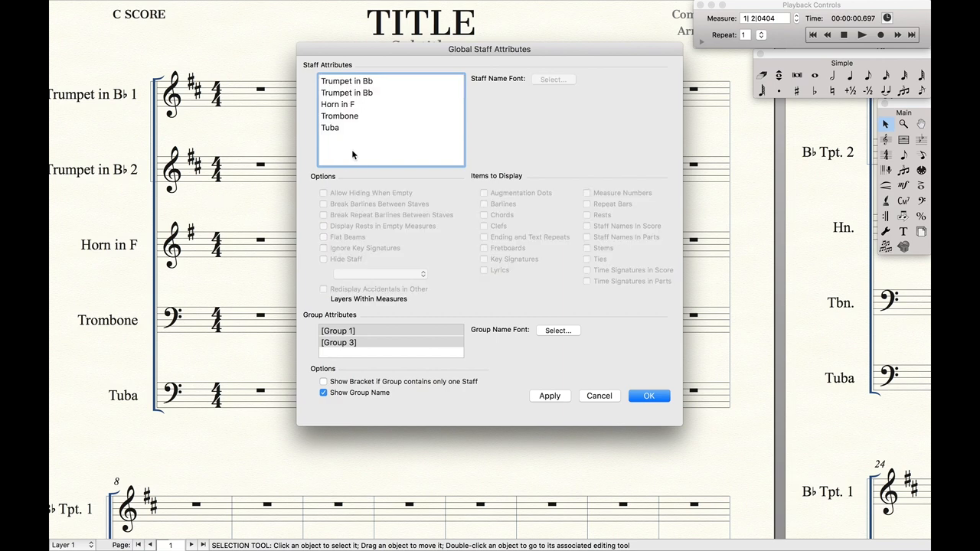
click(339, 116)
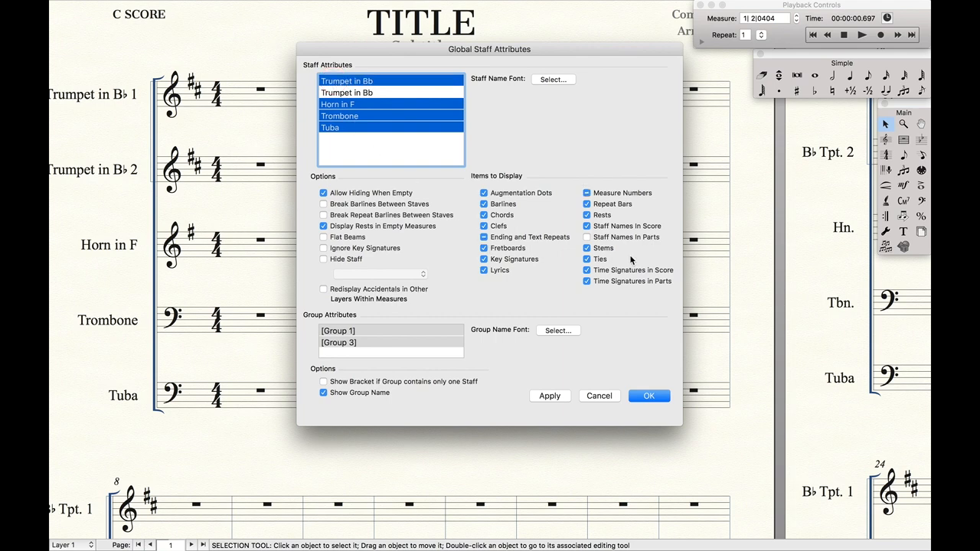
mouse_move(636, 274)
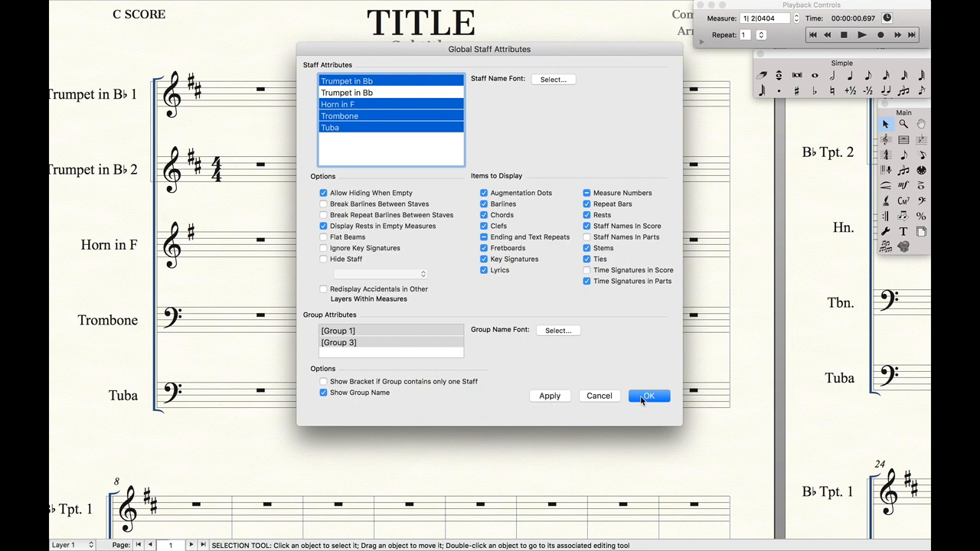
click(649, 396)
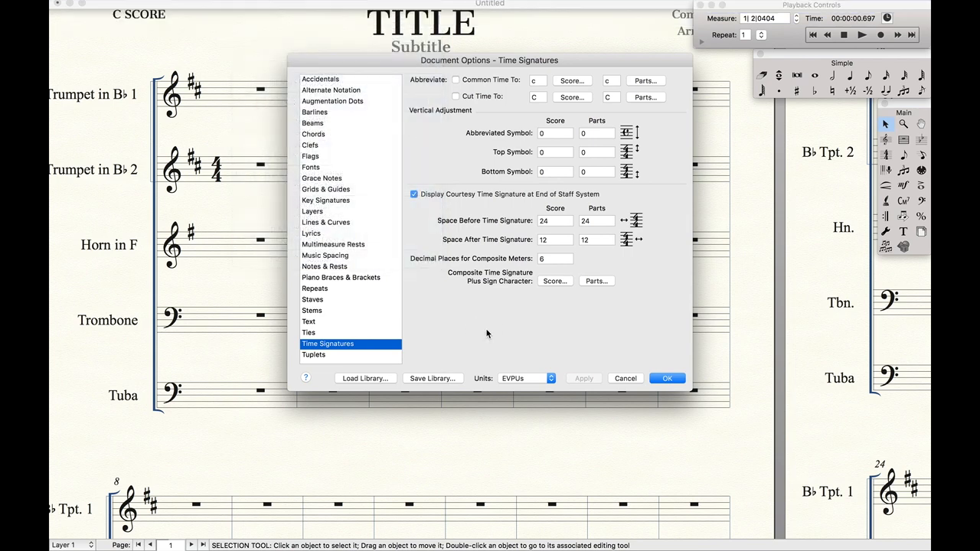
mouse_move(360, 190)
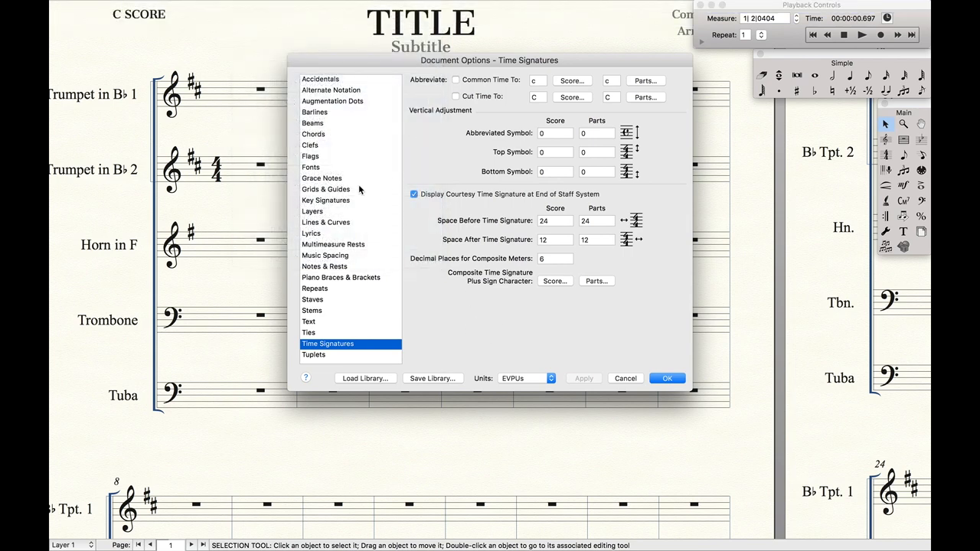
Set the Time (Score) font to Engraver Time 40 plain in Document Options and apply.
click(311, 167)
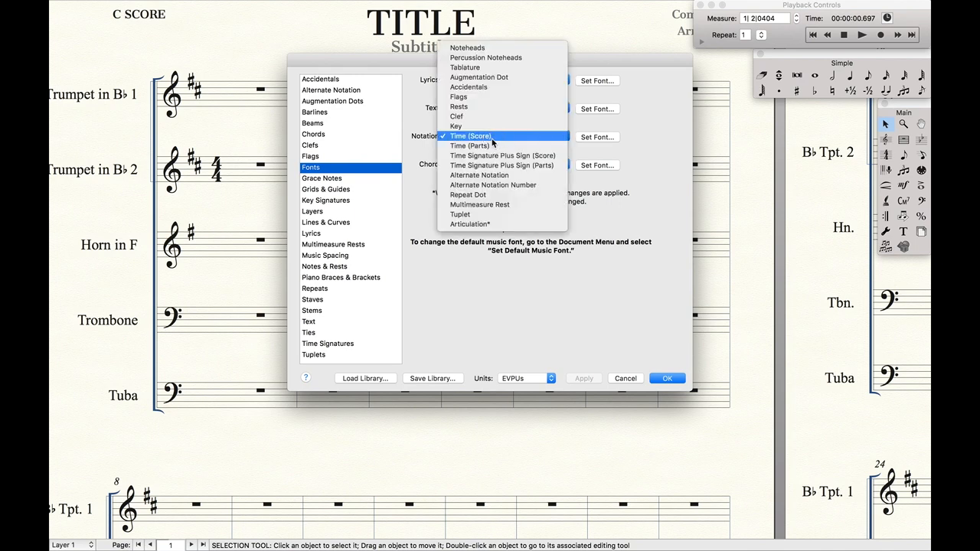
click(471, 135)
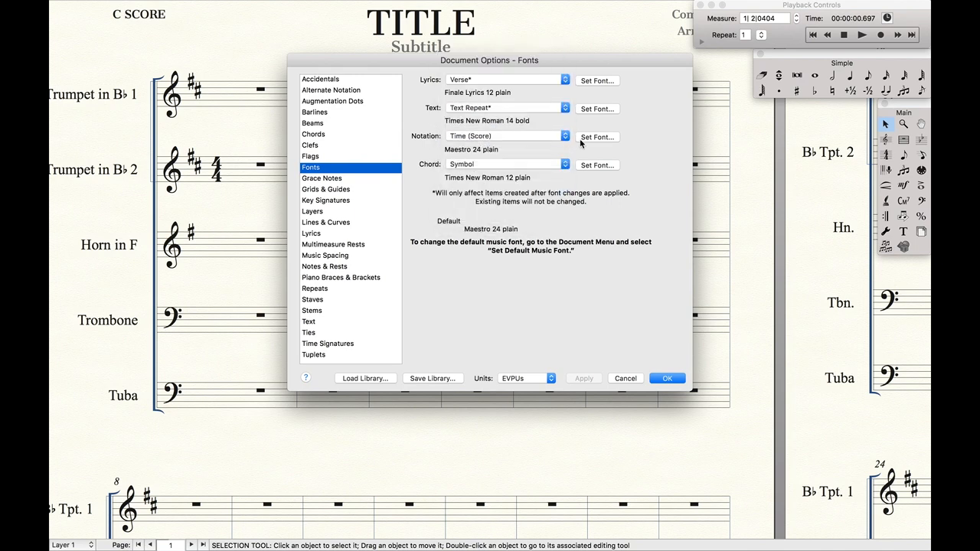
click(597, 136)
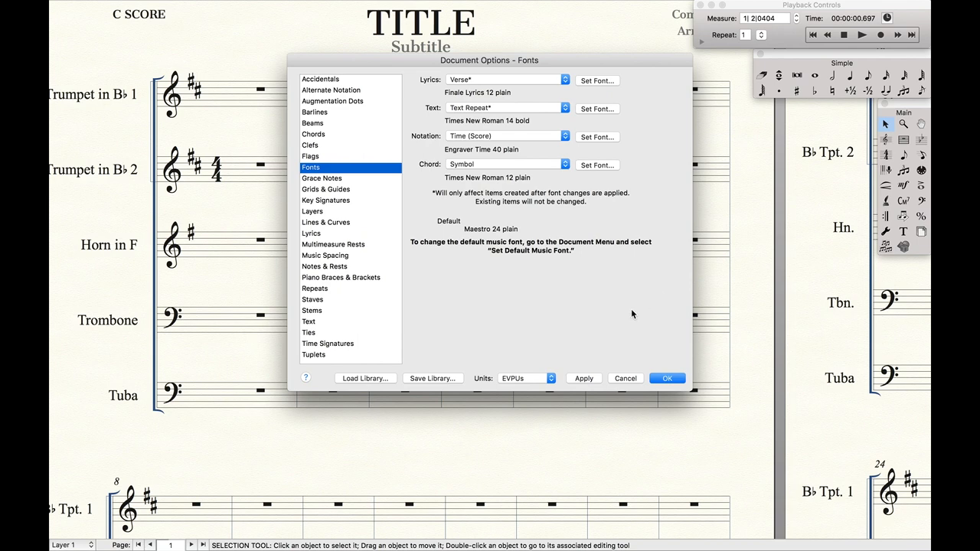
click(583, 379)
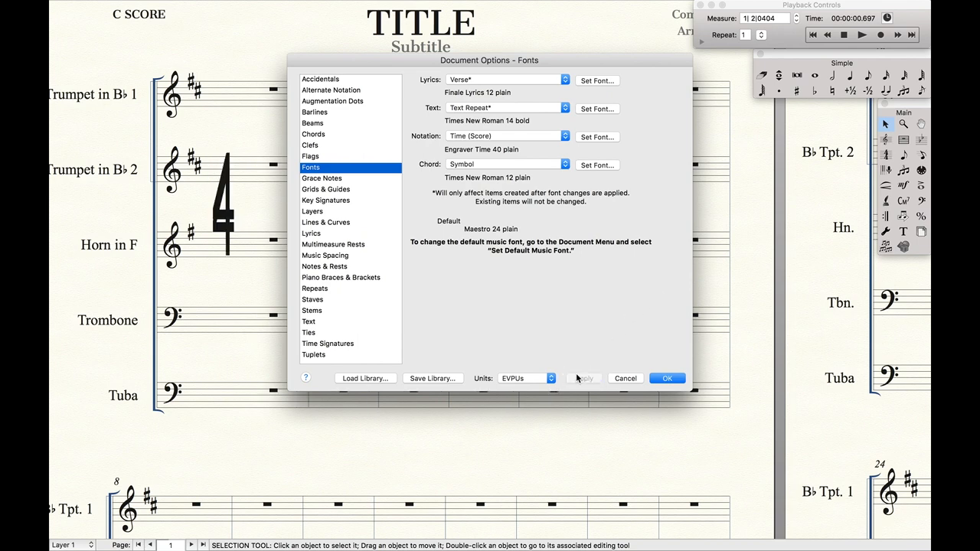
mouse_move(246, 251)
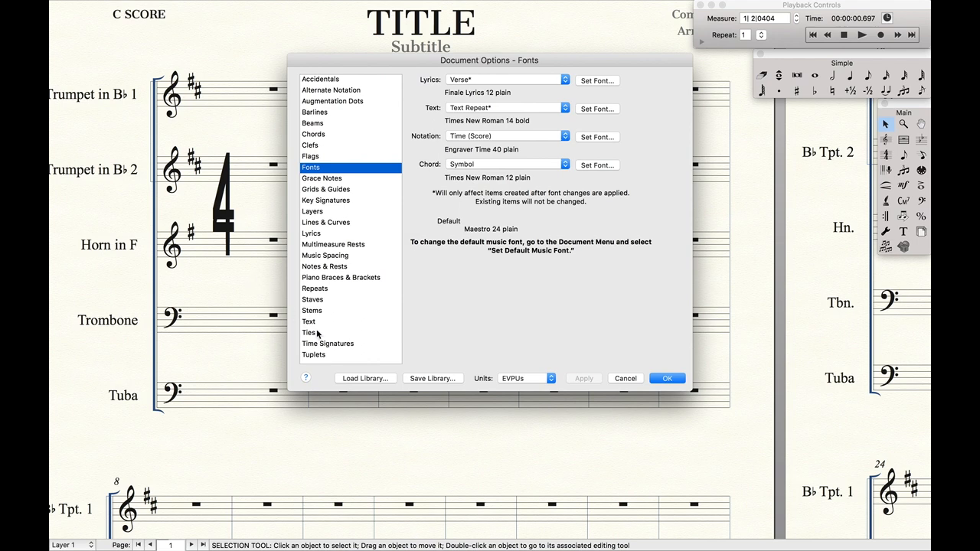
Set score time signature Top Symbol to -15 and Bottom Symbol to -295, then confirm.
click(328, 343)
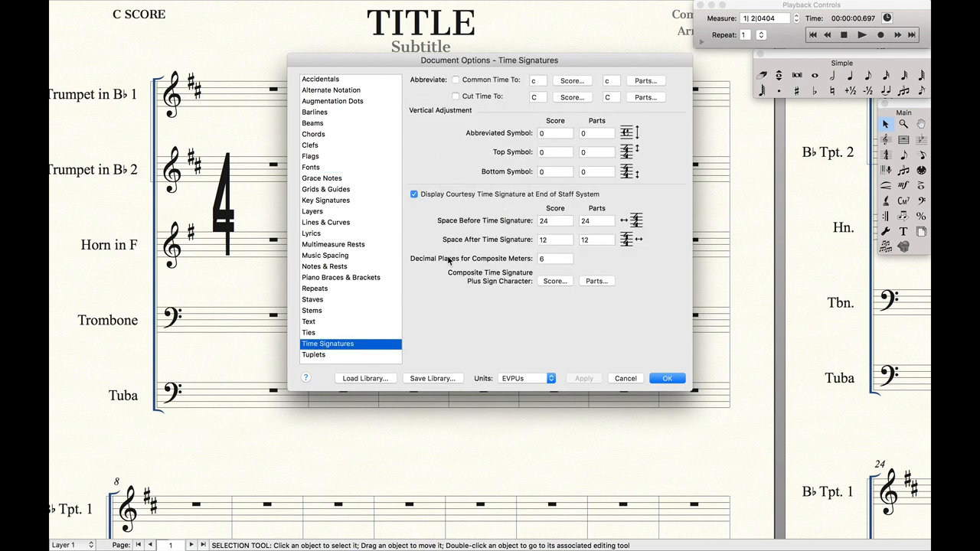
click(555, 152)
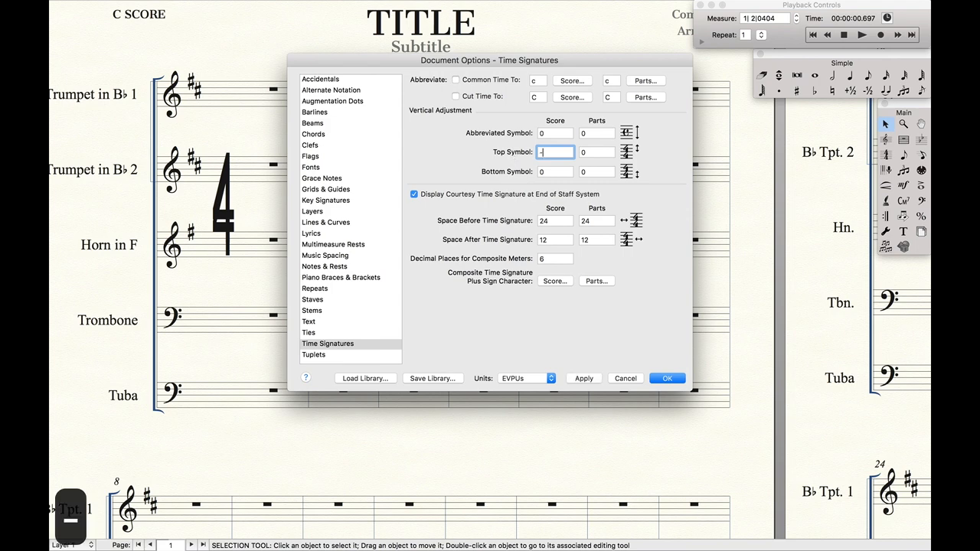
text(15)
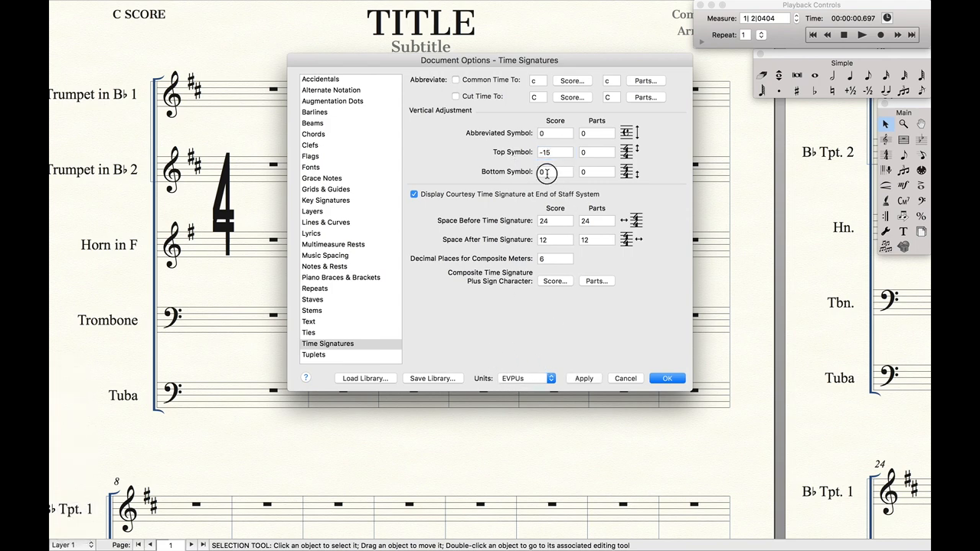
text(-29)
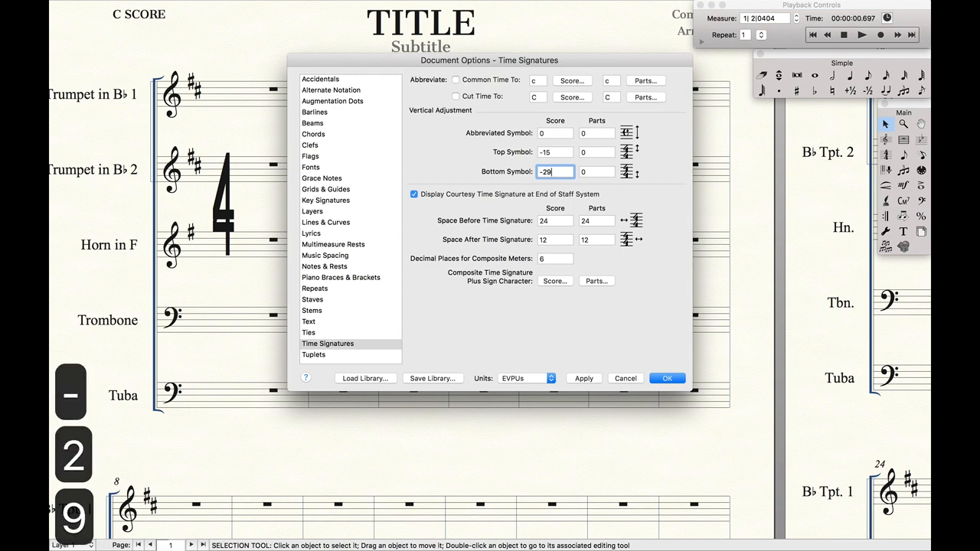
text(5)
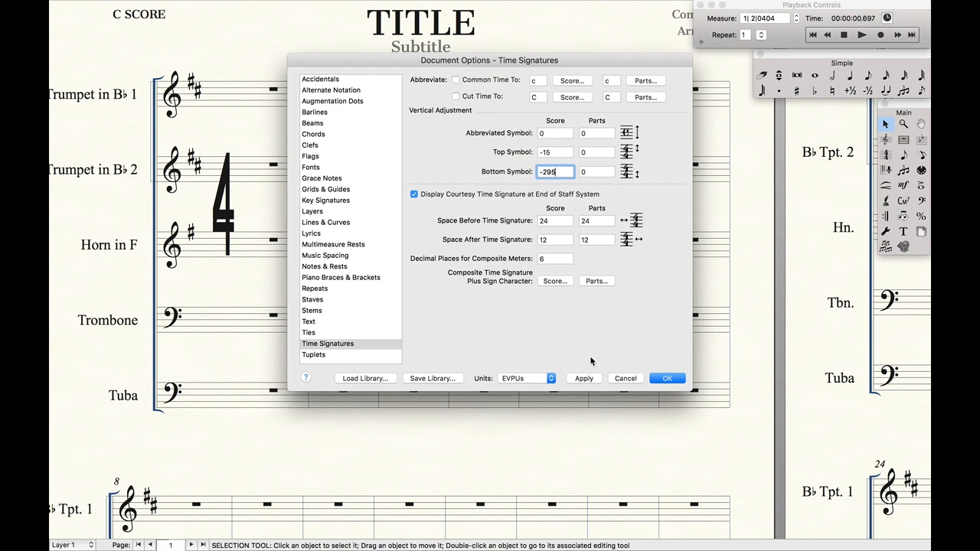
click(583, 378)
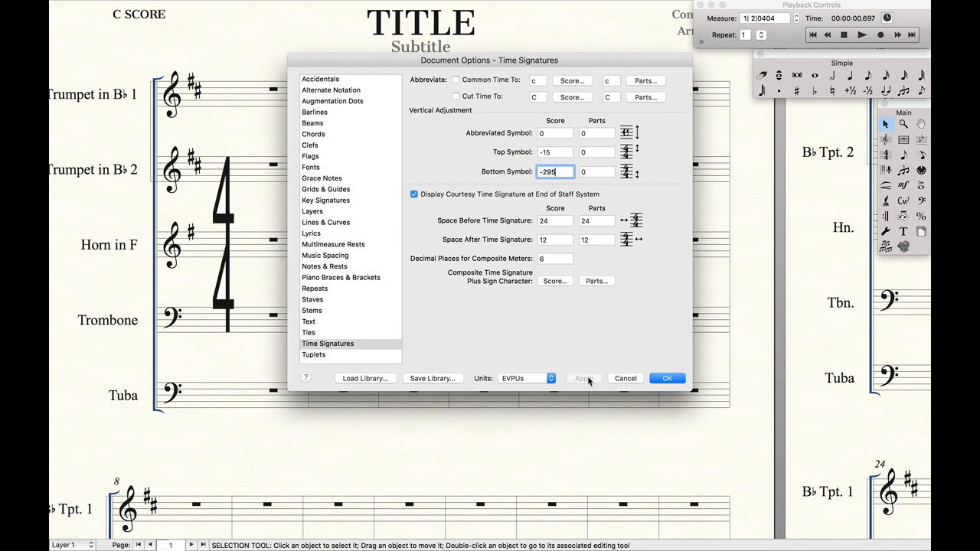
click(666, 378)
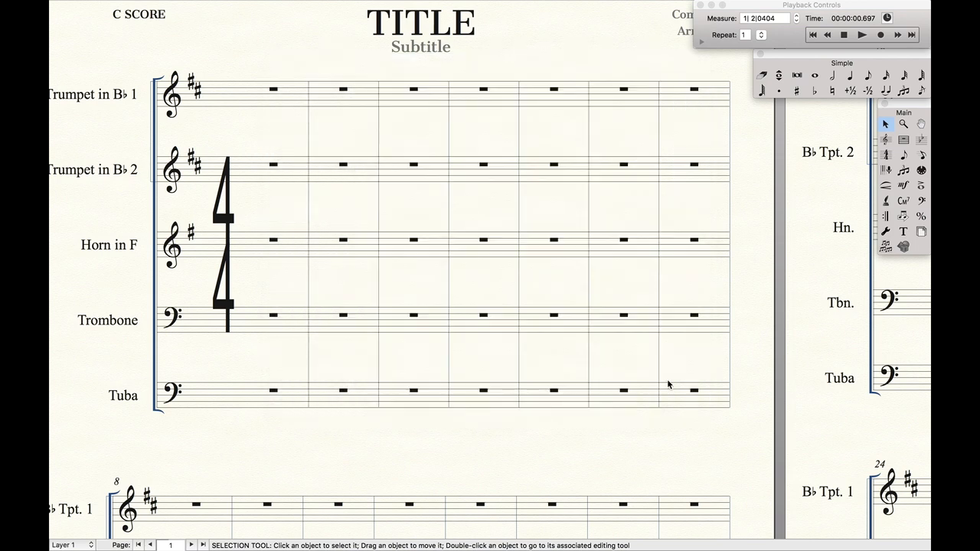